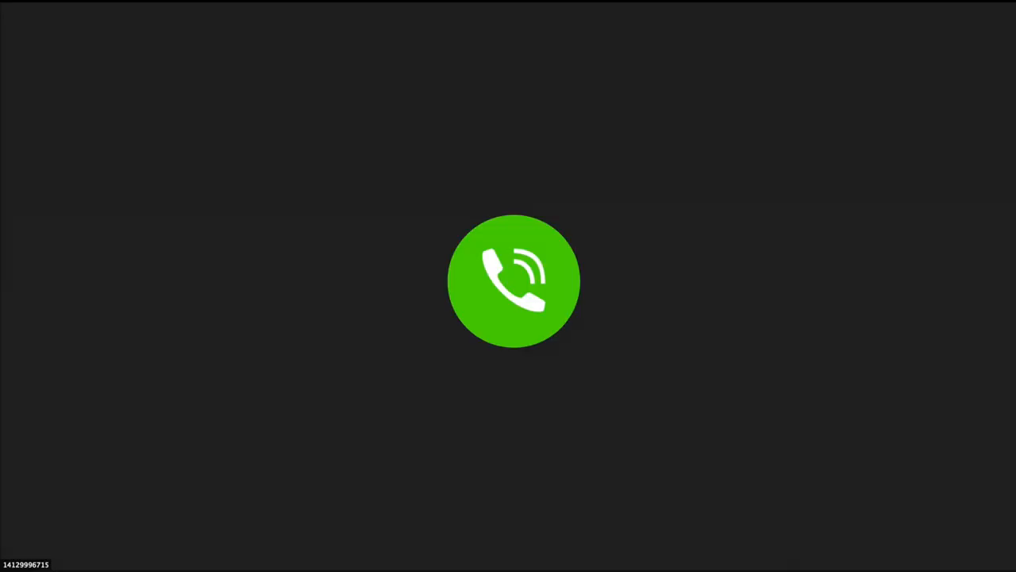
Switch the main meeting view from the phone-in placeholder to the participant's webcam video
{"action": "left_click", "coordinate": [514, 280]}
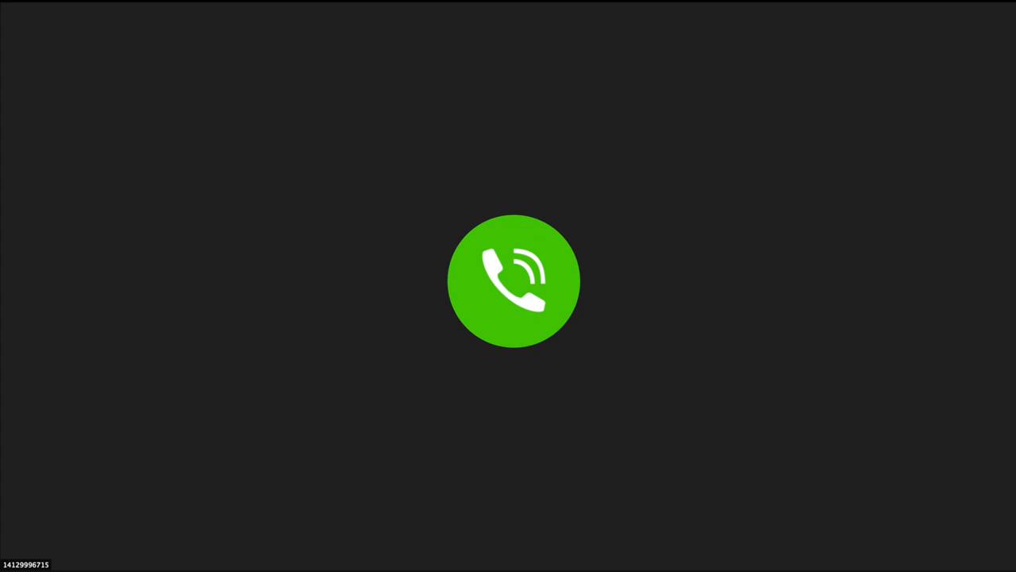
{"action": "left_click", "coordinate": [508, 280]}
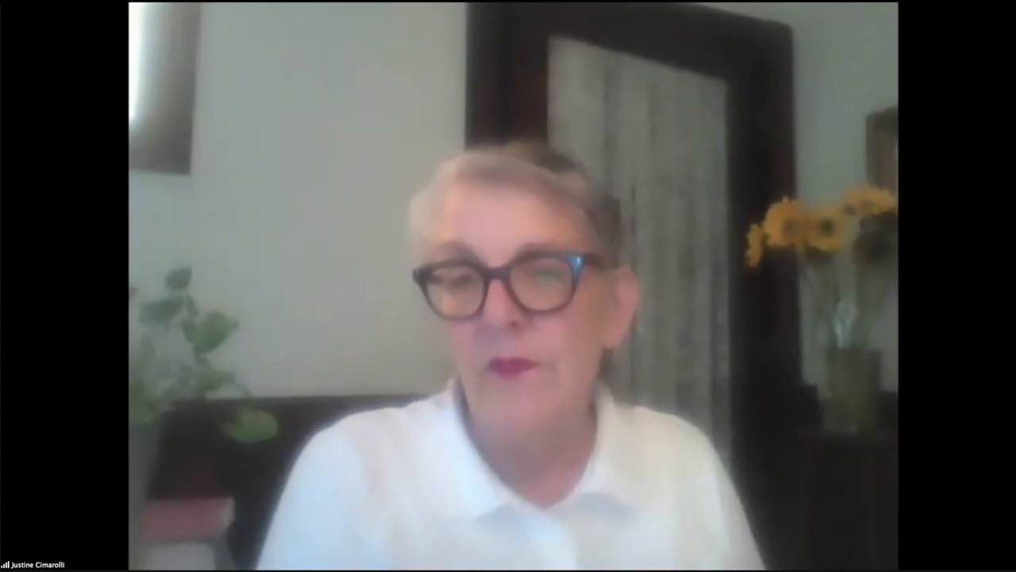